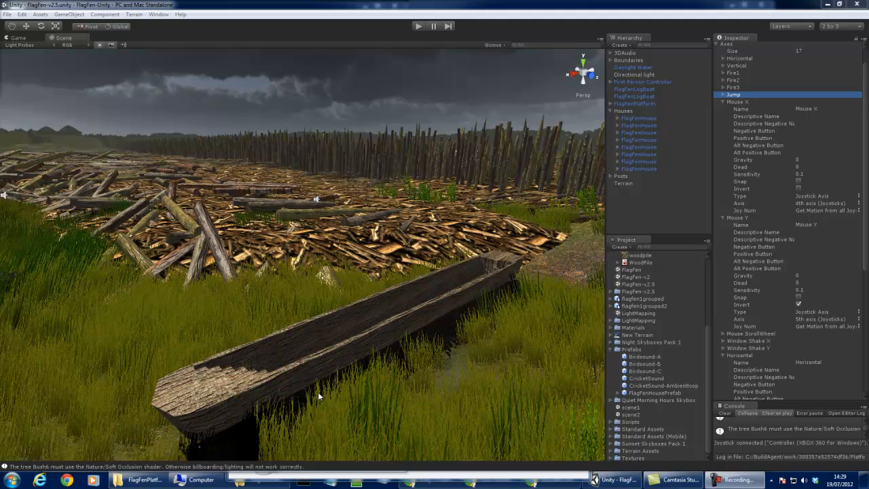
pyautogui.moveTo(339, 388)
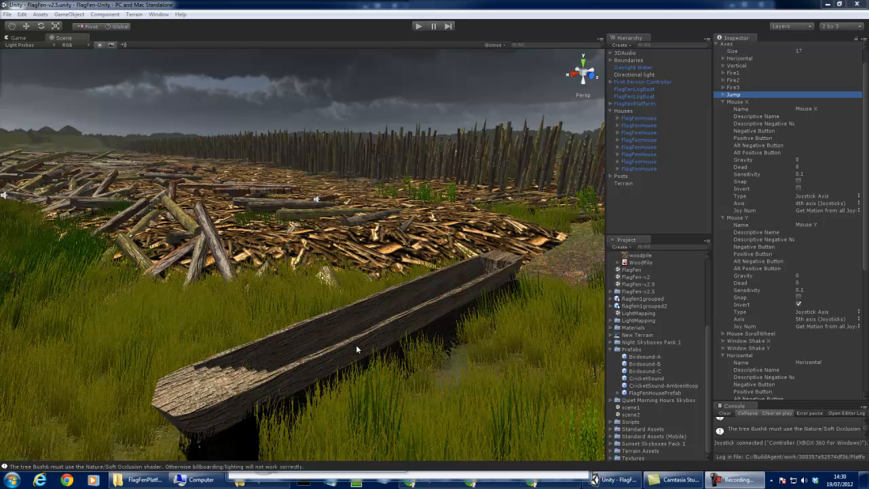
pyautogui.moveTo(407, 245)
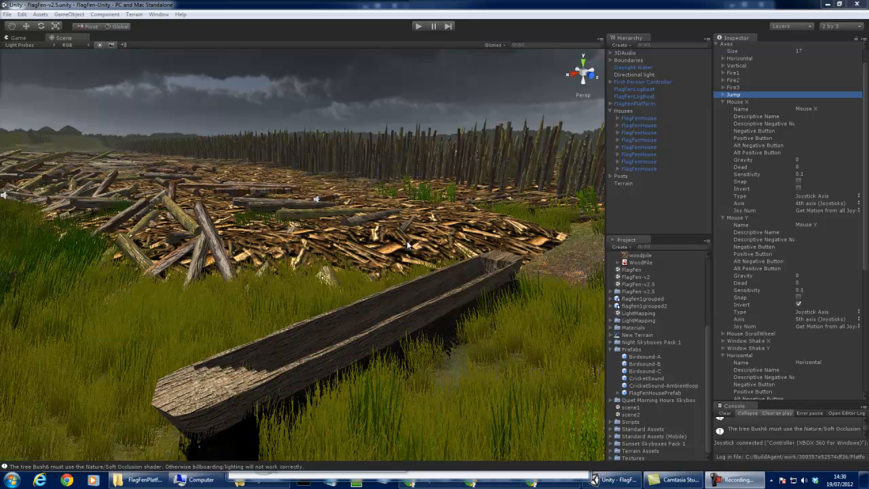
pyautogui.moveTo(537, 200)
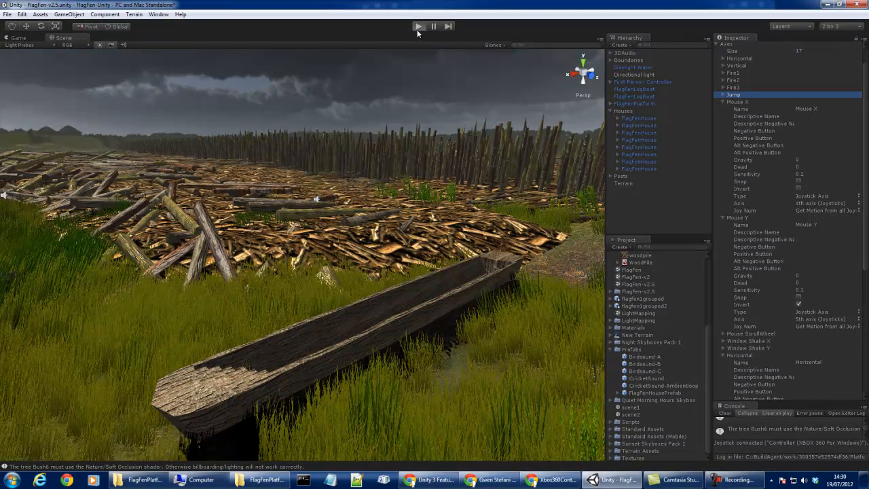
# Step: Run and stop the game to test the controller, then bring the Unity editor forward
pyautogui.click(419, 25)
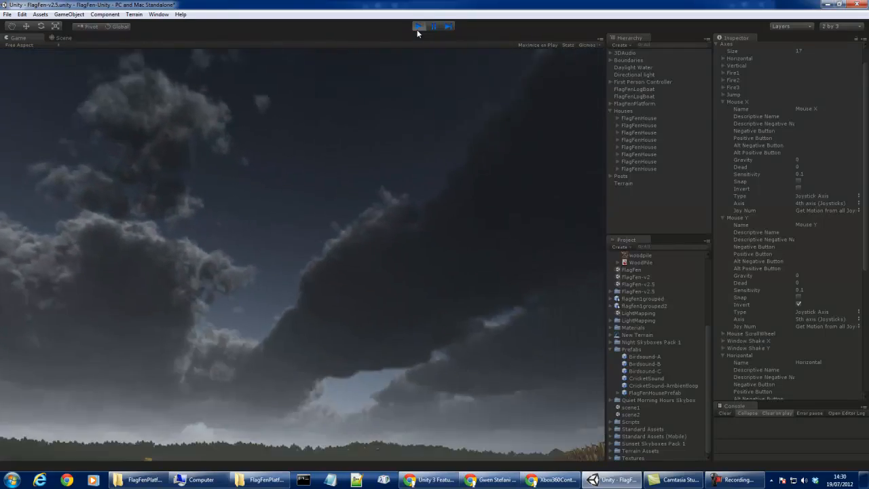
pyautogui.click(419, 26)
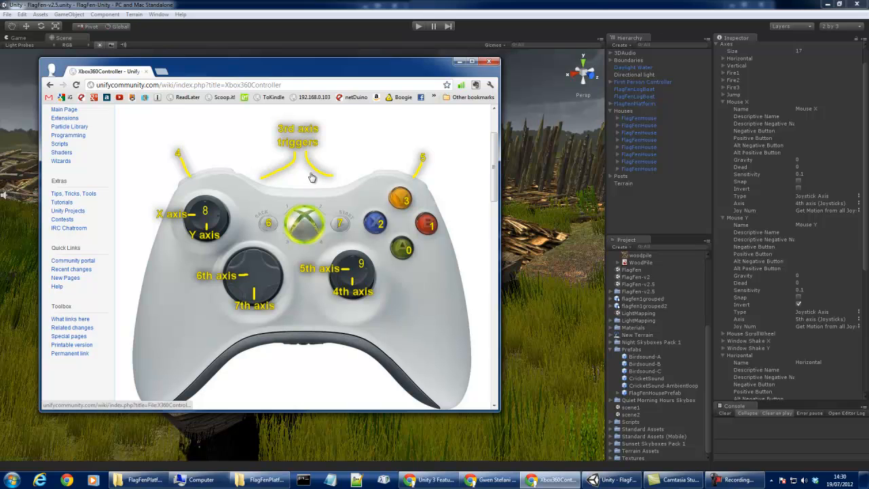
pyautogui.moveTo(248, 294)
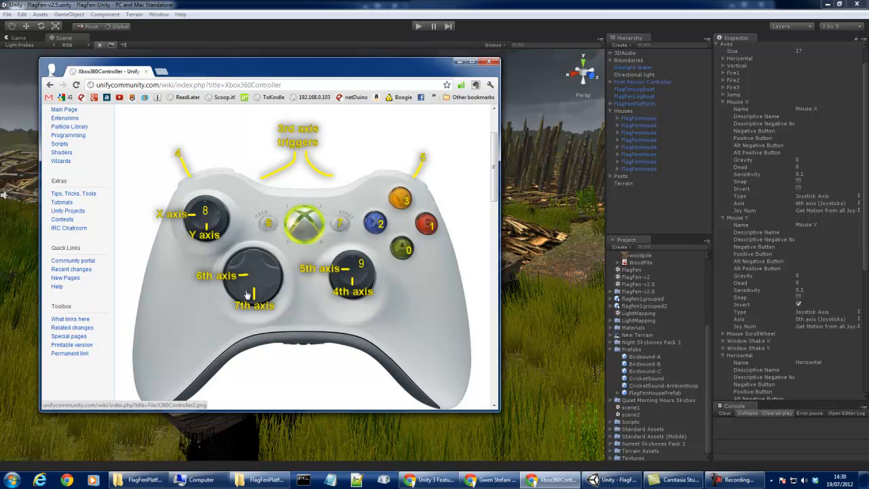
pyautogui.moveTo(271, 283)
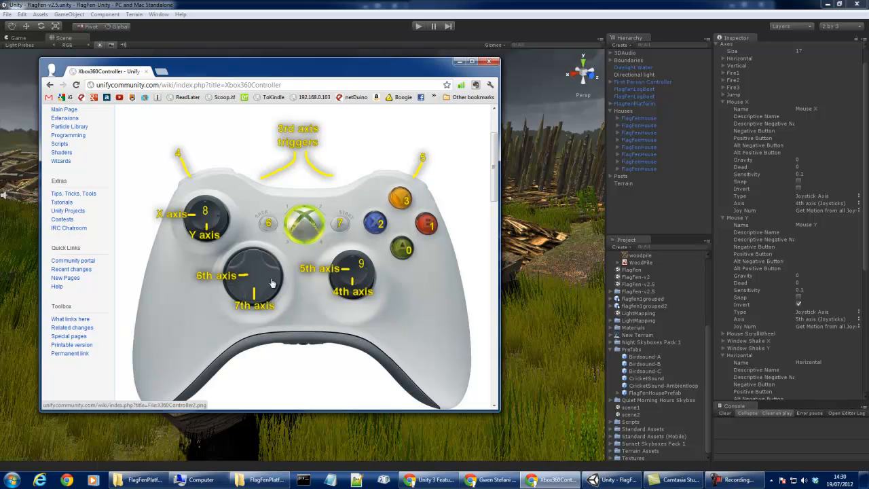
pyautogui.moveTo(346, 267)
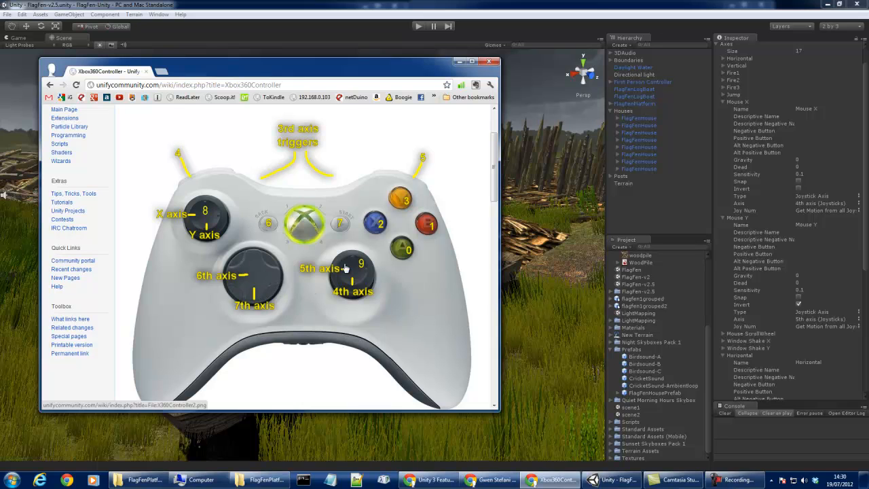
pyautogui.moveTo(405, 244)
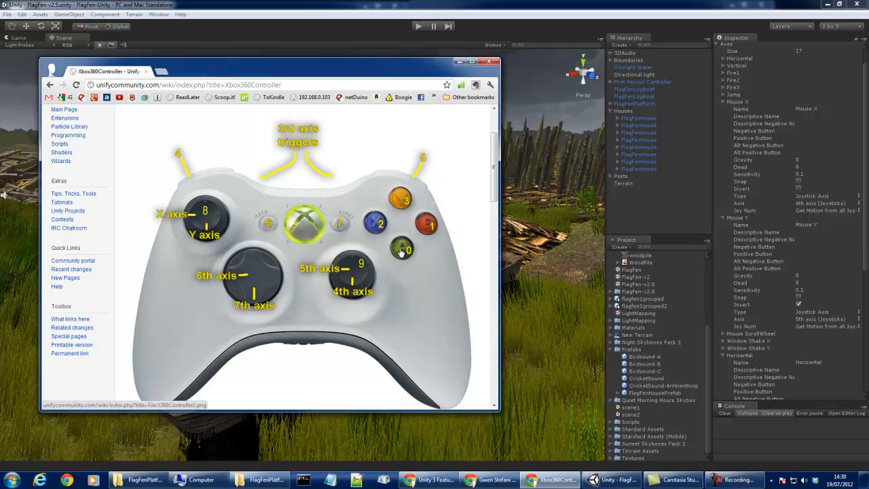
pyautogui.moveTo(407, 256)
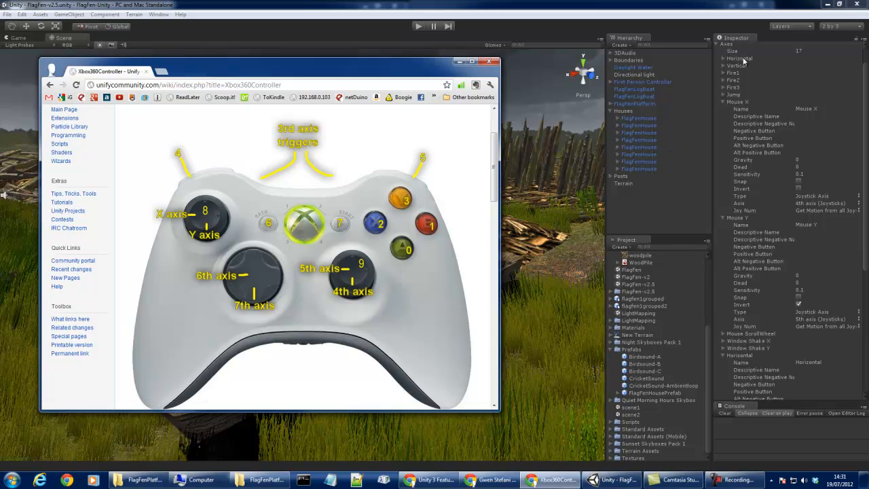
pyautogui.click(23, 14)
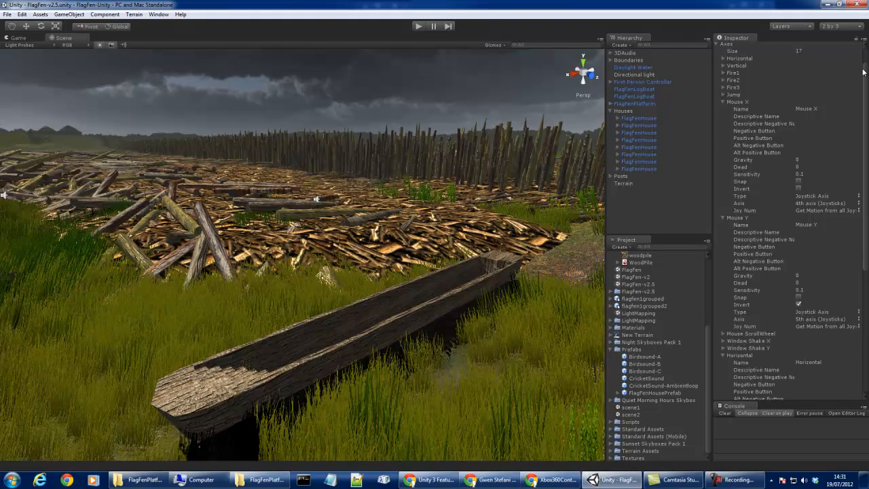
# Step: Review the Mouse X input axis settings, folding and reopening them in the axes list
pyautogui.click(852, 5)
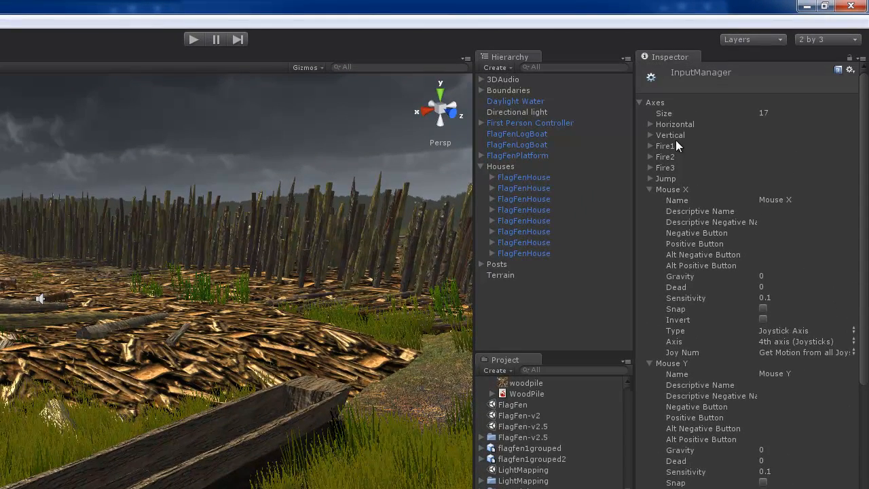
pyautogui.click(654, 102)
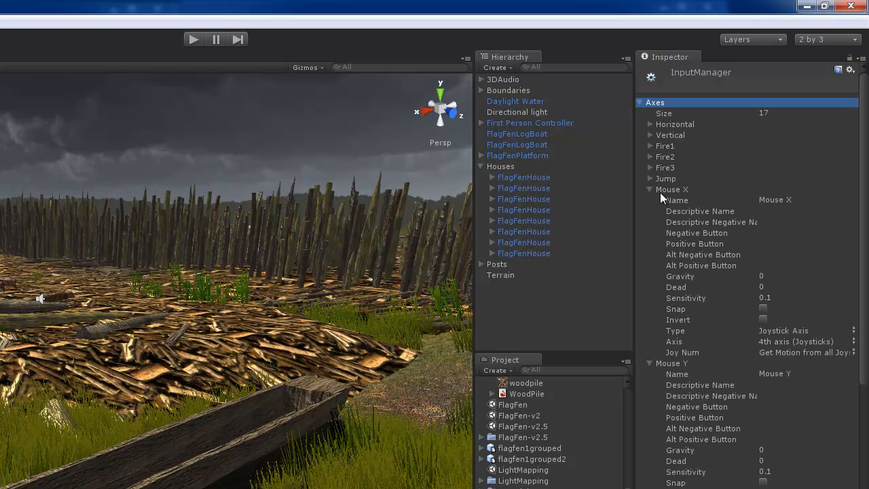
pyautogui.moveTo(654, 195)
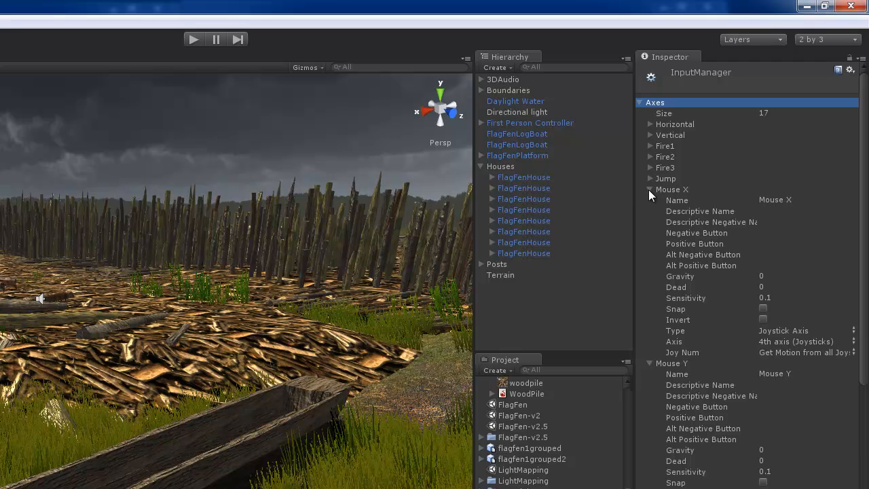
pyautogui.click(650, 189)
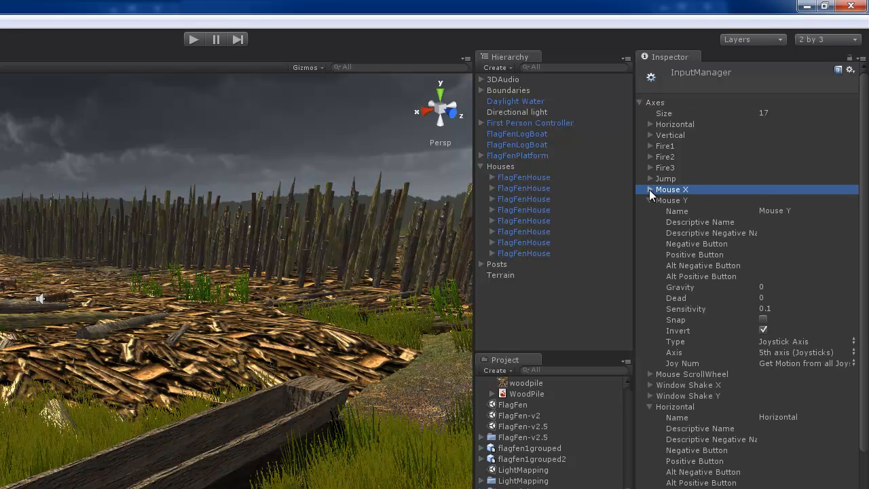
pyautogui.click(650, 190)
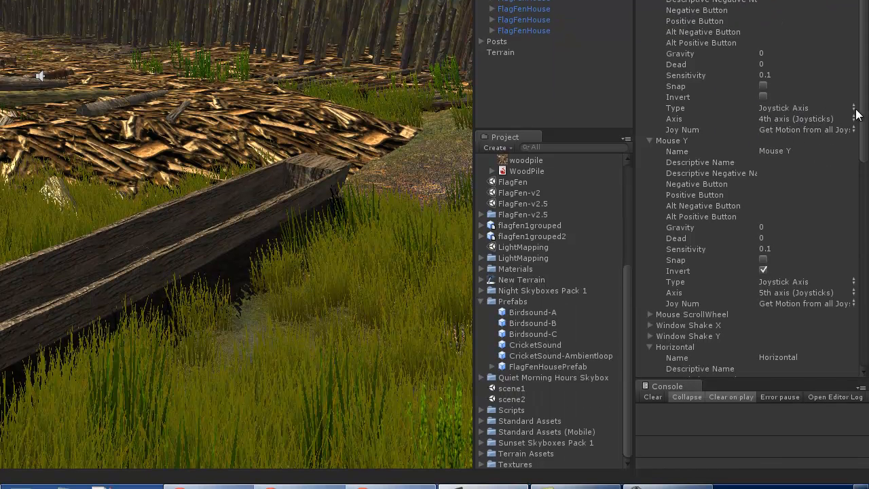
pyautogui.moveTo(771, 125)
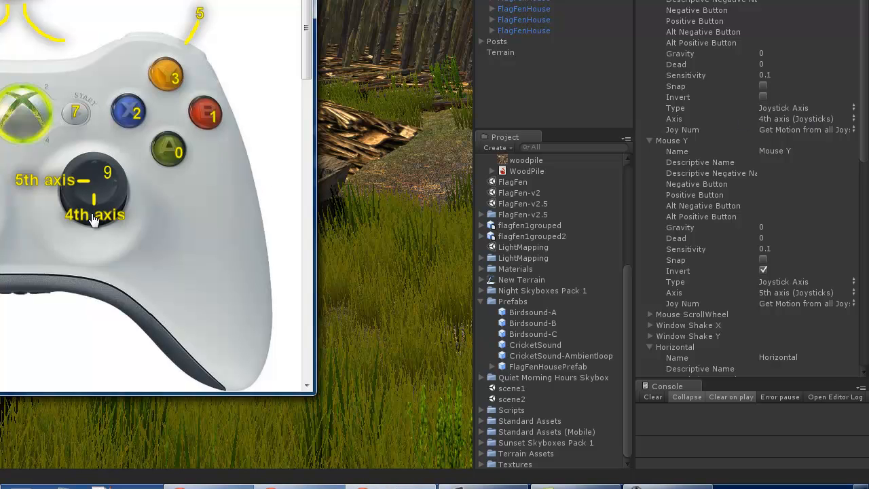
pyautogui.moveTo(87, 210)
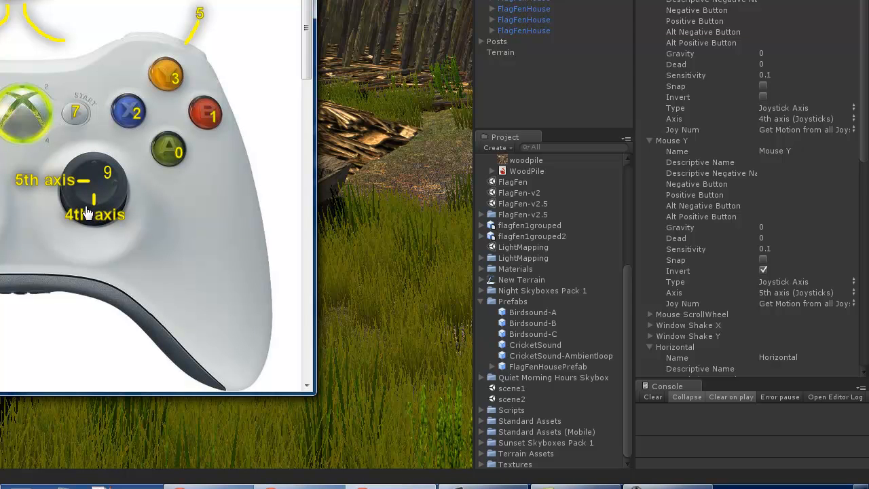
pyautogui.moveTo(779, 139)
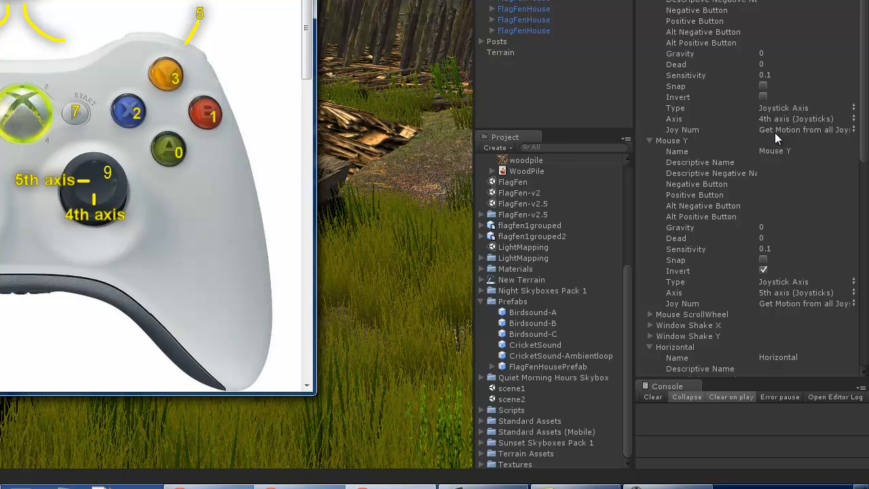
pyautogui.moveTo(846, 138)
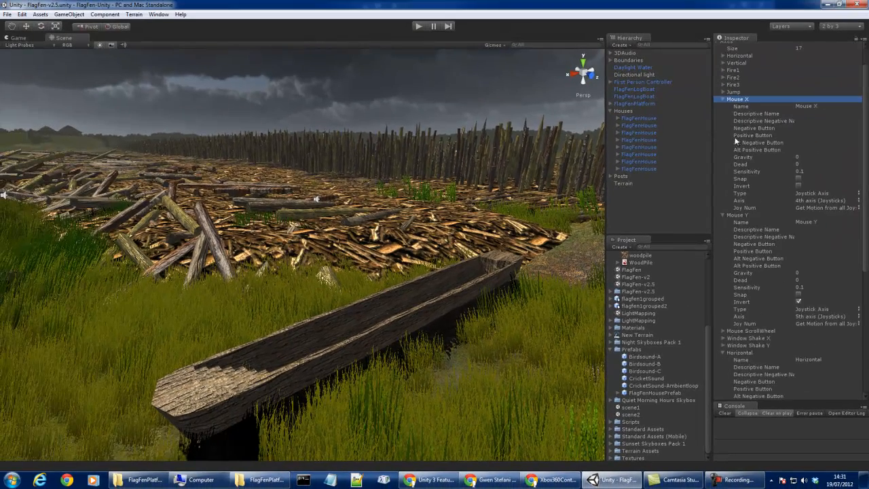
# Step: Fold away Mouse X, view the Xbox 360 diagram, and expand the Horizontal axis
pyautogui.click(723, 99)
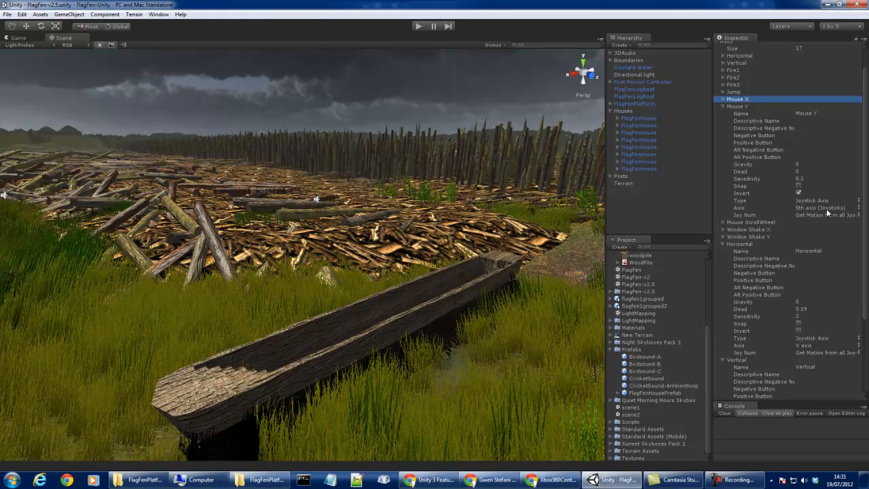
pyautogui.click(549, 479)
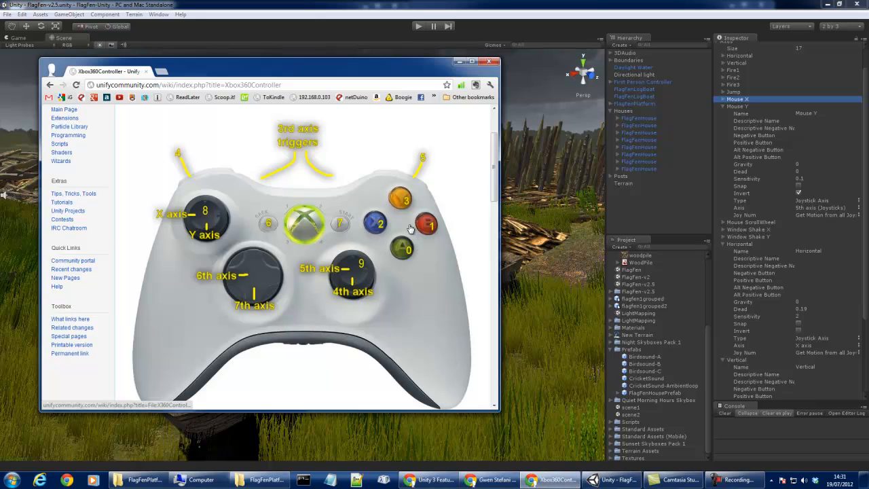
pyautogui.moveTo(515, 201)
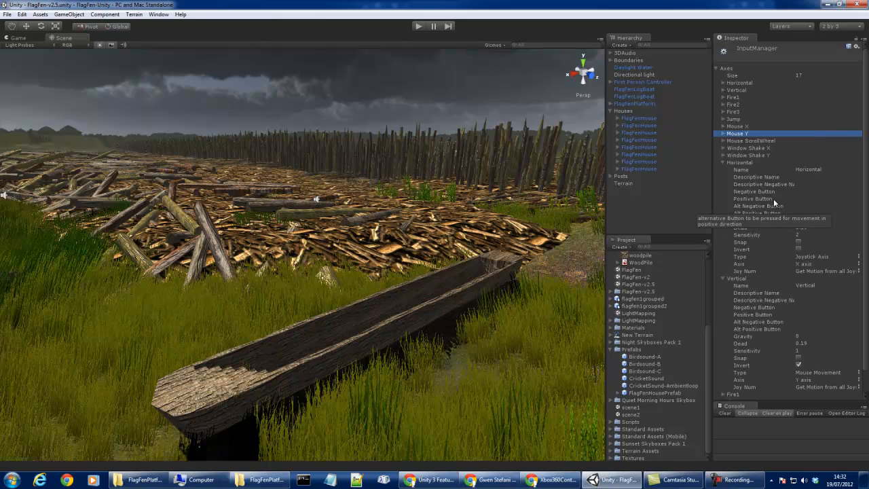
pyautogui.click(723, 83)
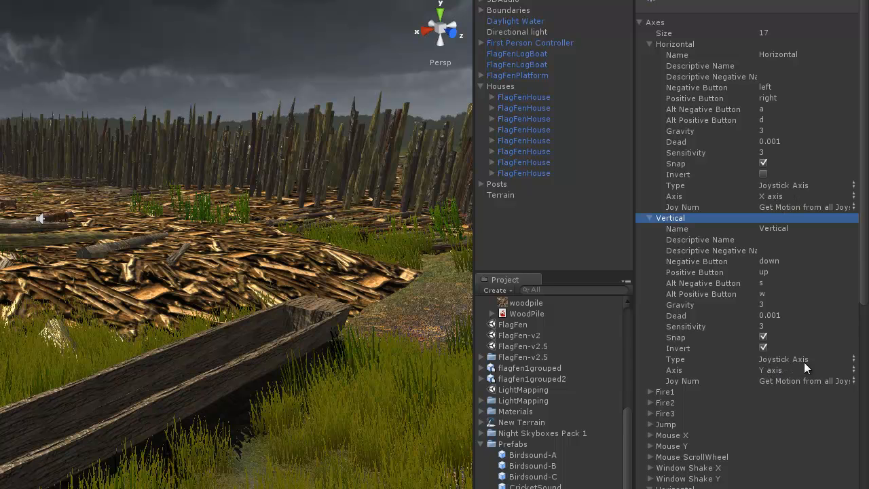
pyautogui.moveTo(683, 204)
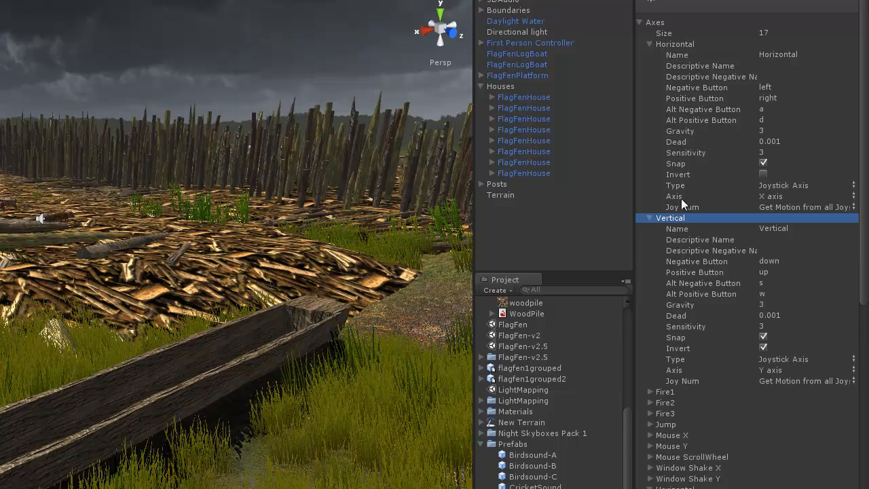
pyautogui.click(649, 44)
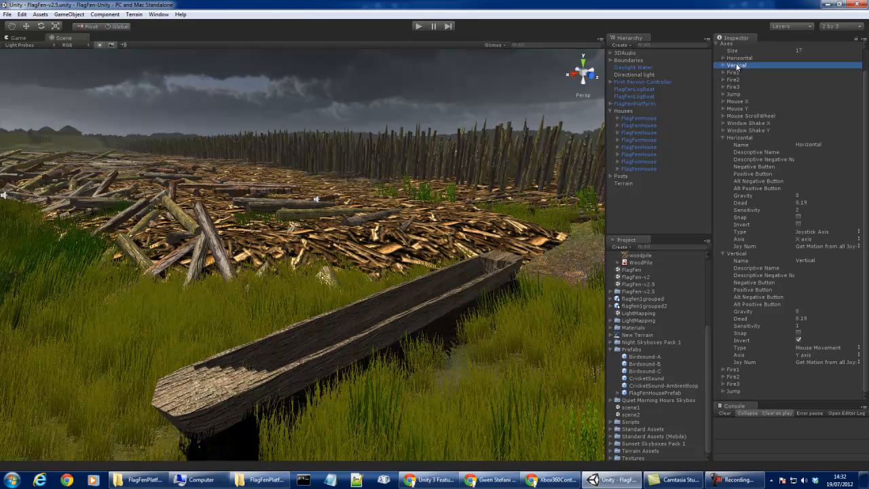
# Step: Recheck Mouse X (4th axis) and Mouse Y (inverted 5th axis), then fold Mouse Y away
pyautogui.click(736, 101)
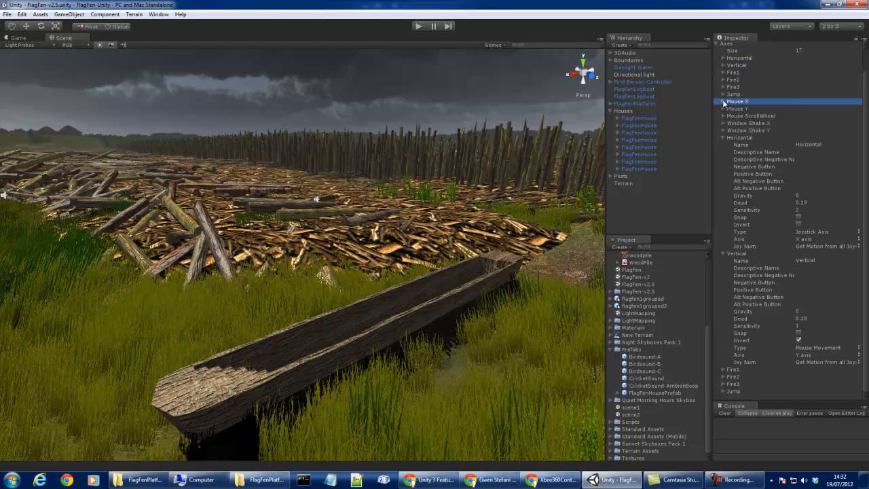
pyautogui.click(723, 101)
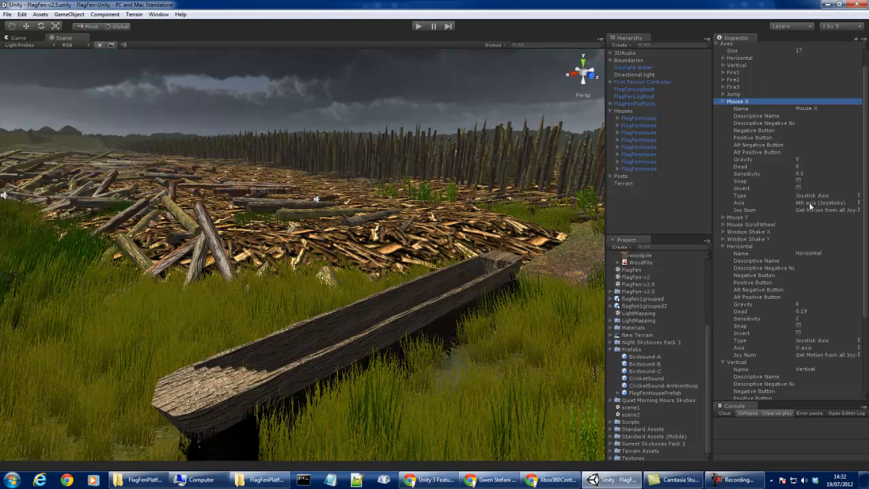
pyautogui.click(723, 102)
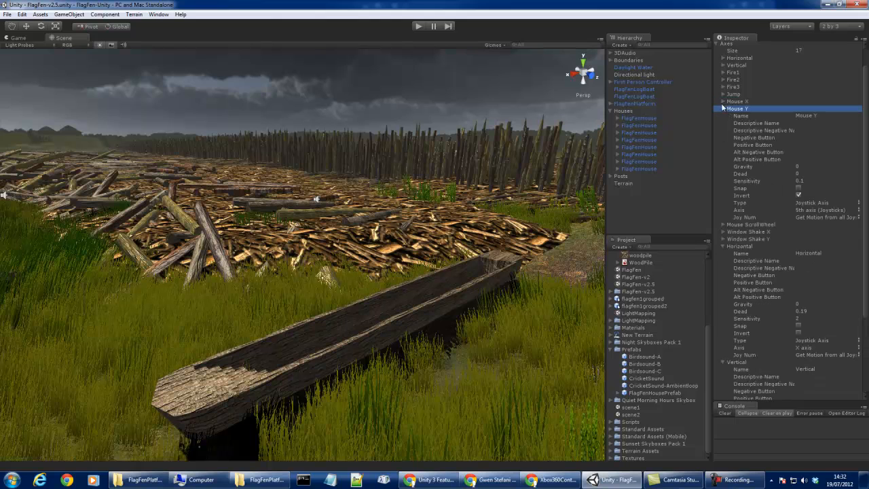
pyautogui.click(722, 109)
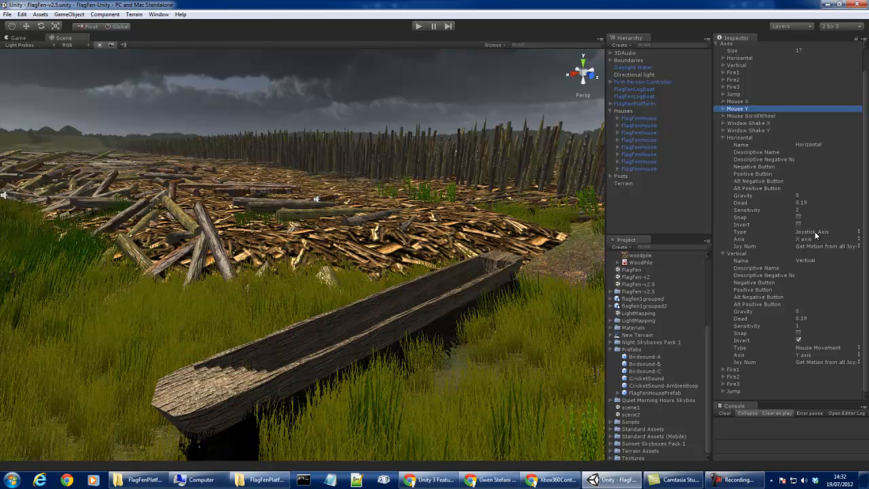
pyautogui.moveTo(799, 245)
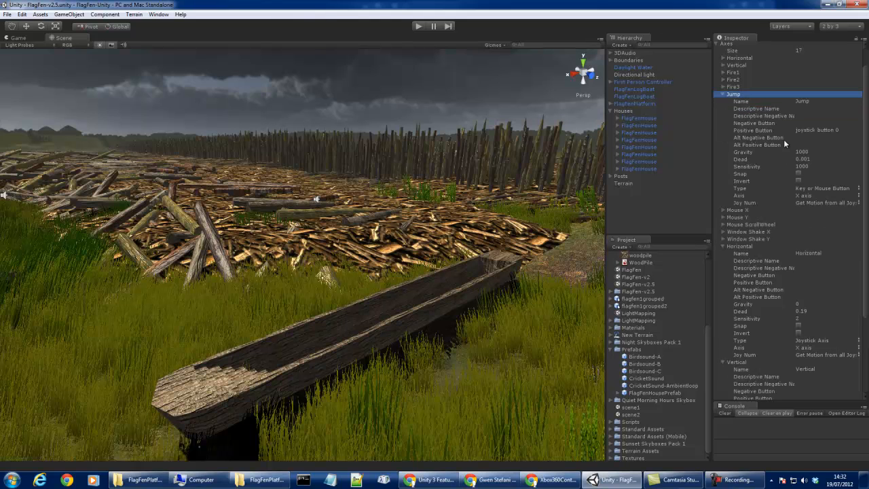
# Step: Edit Jump's Positive Button field and compare it with the diagram's A button (0)
pyautogui.click(752, 129)
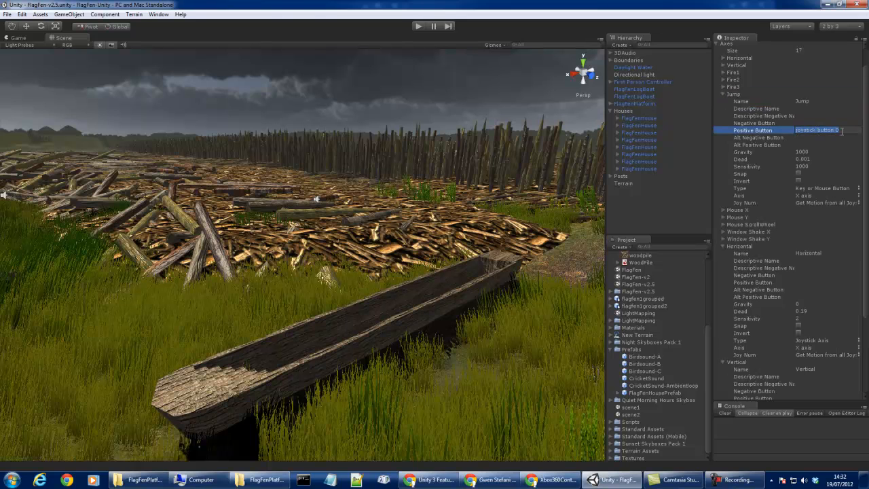
pyautogui.click(549, 479)
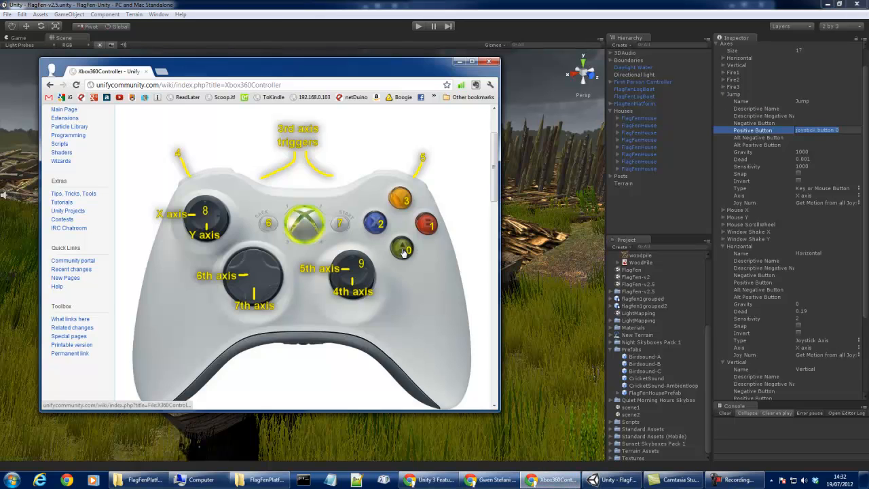